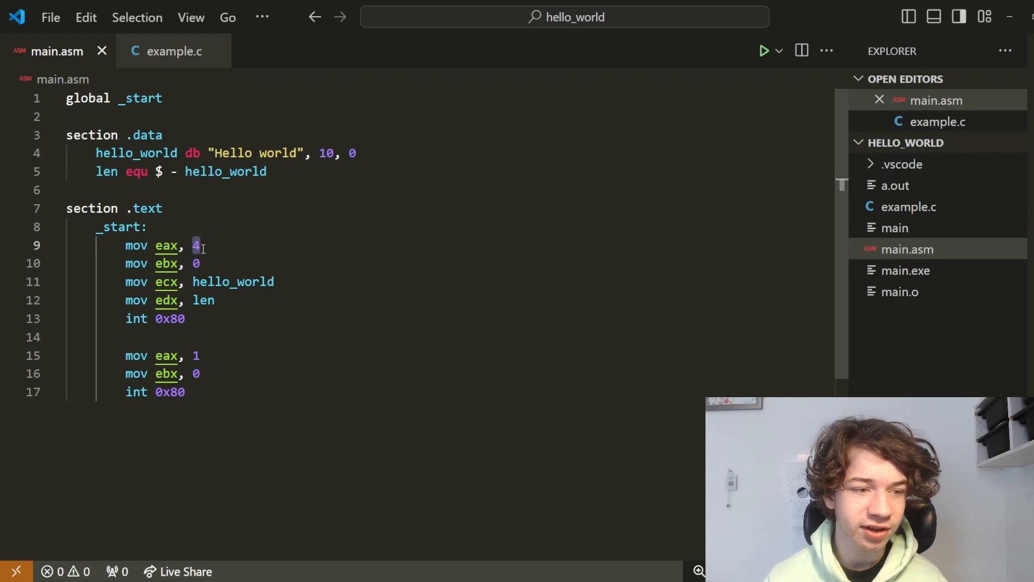
Insert blank lines in main.asm between the .data section and section .text.
{"action": "left_click", "coordinate": [201, 263]}
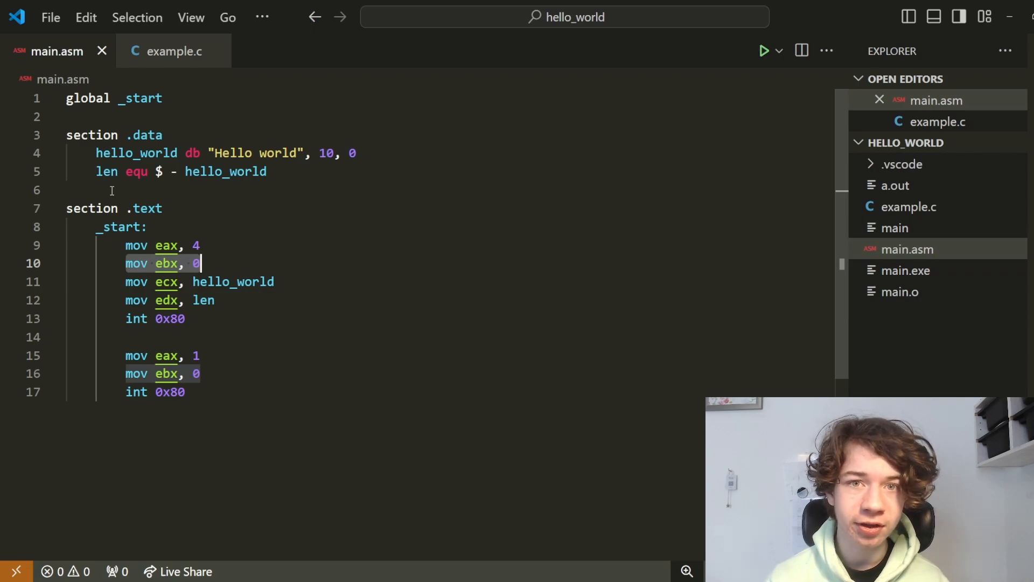
{"action": "left_click", "coordinate": [112, 190]}
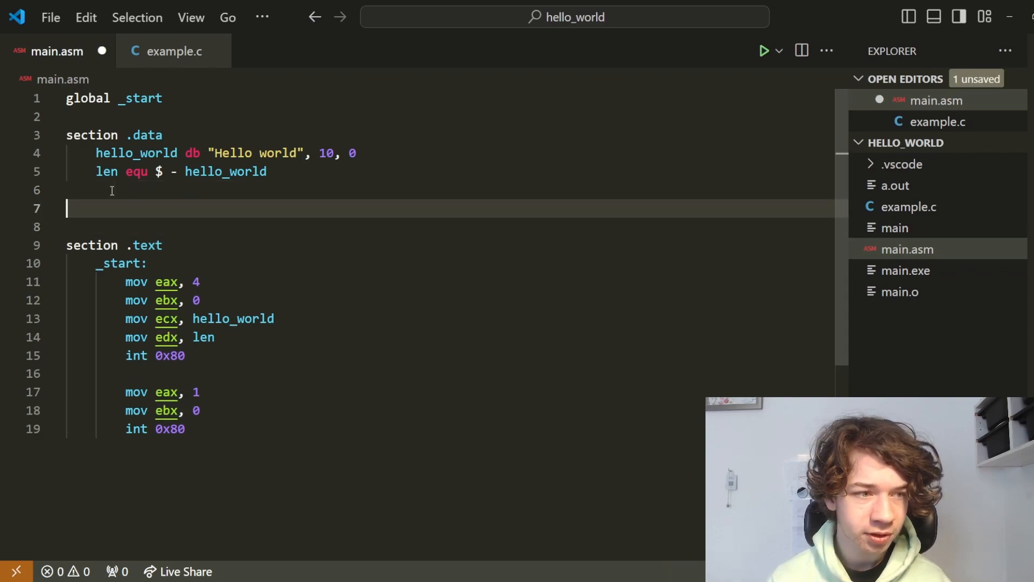
Begin a 'section .bss' with a 'buffer' label, checking hello_world's db directive for reference.
{"action": "type", "text": "section .bss"}
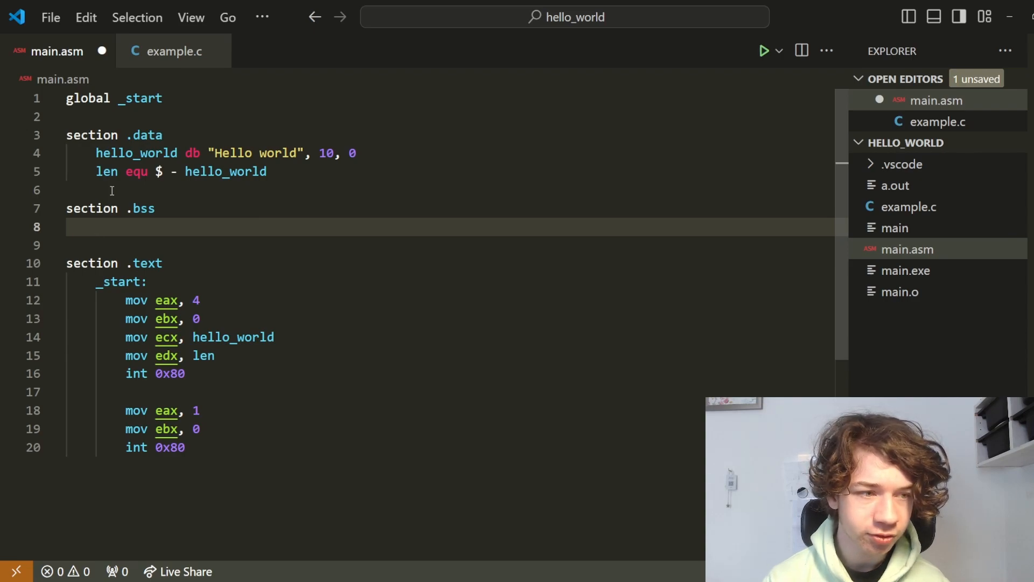
{"action": "type", "text": "buffer"}
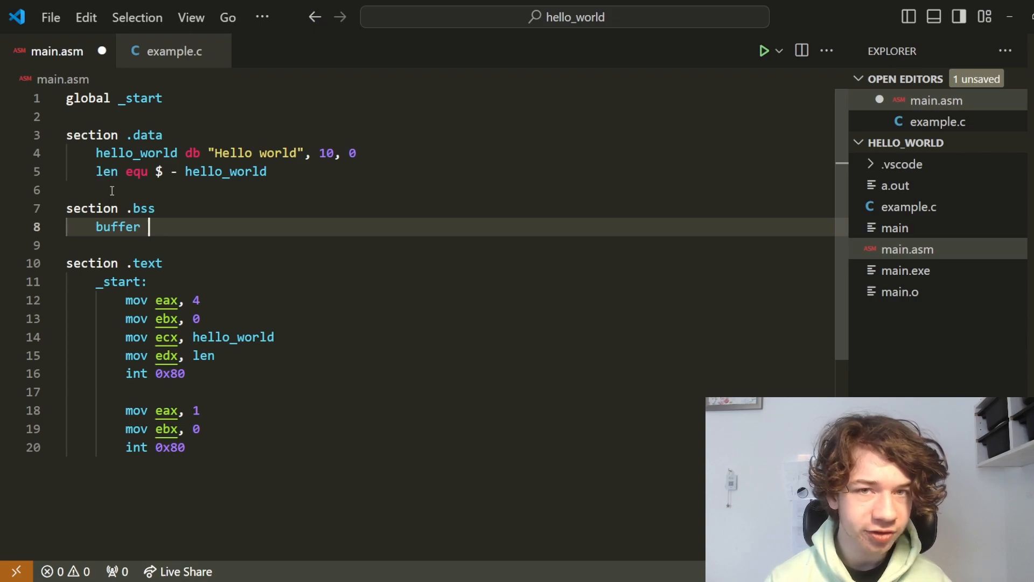
{"action": "left_click", "coordinate": [188, 153]}
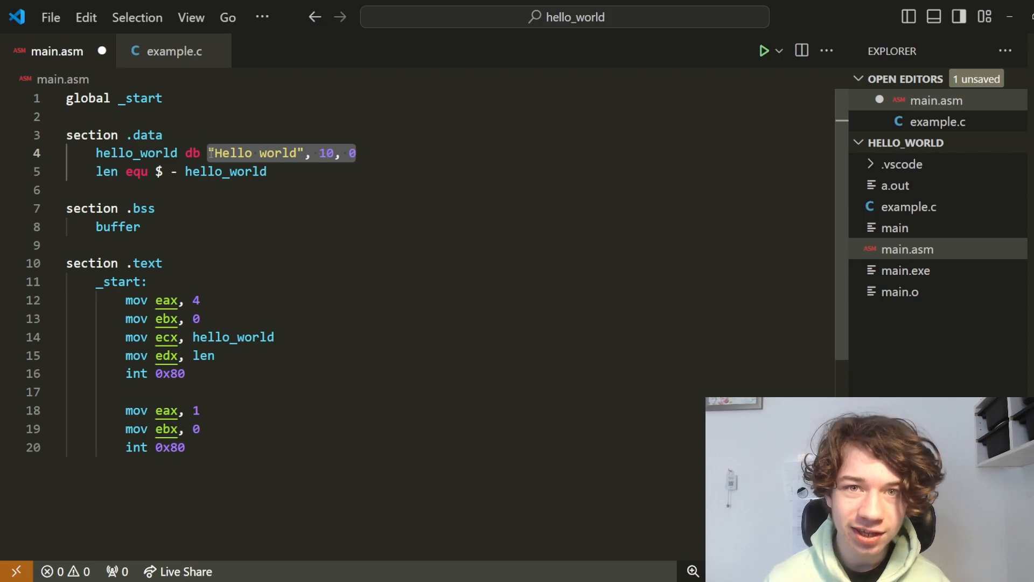
{"action": "left_click", "coordinate": [196, 153]}
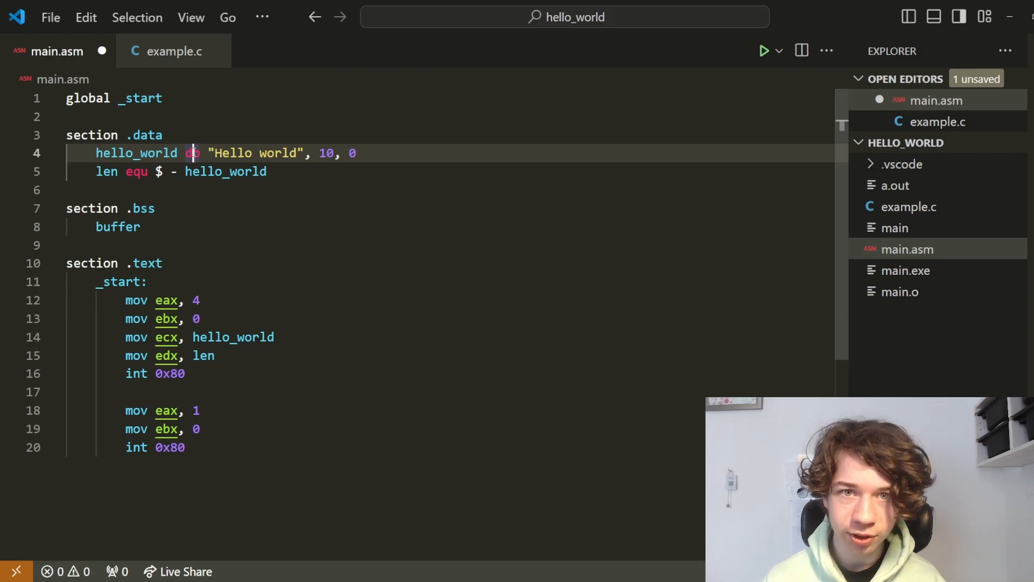
Finish the line as 'buffer resb 10' to reserve a 10-byte buffer.
{"action": "left_click", "coordinate": [139, 227]}
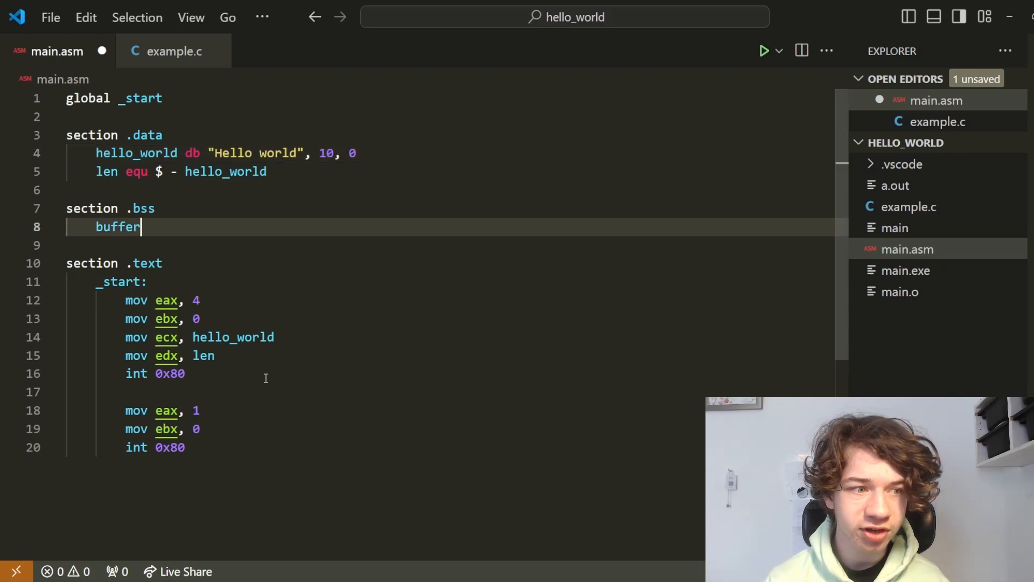
{"action": "type", "text": "r"}
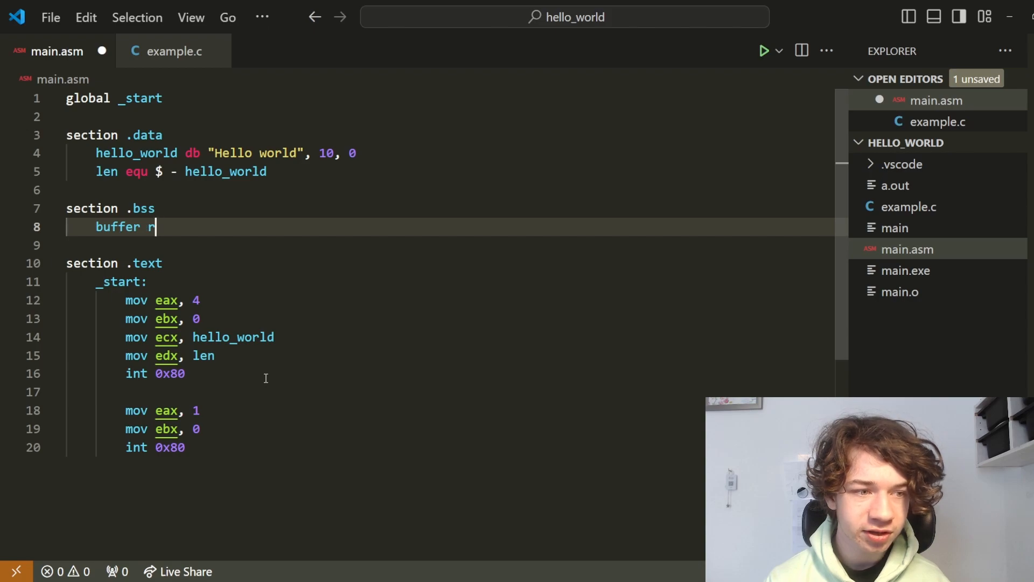
{"action": "type", "text": "esb"}
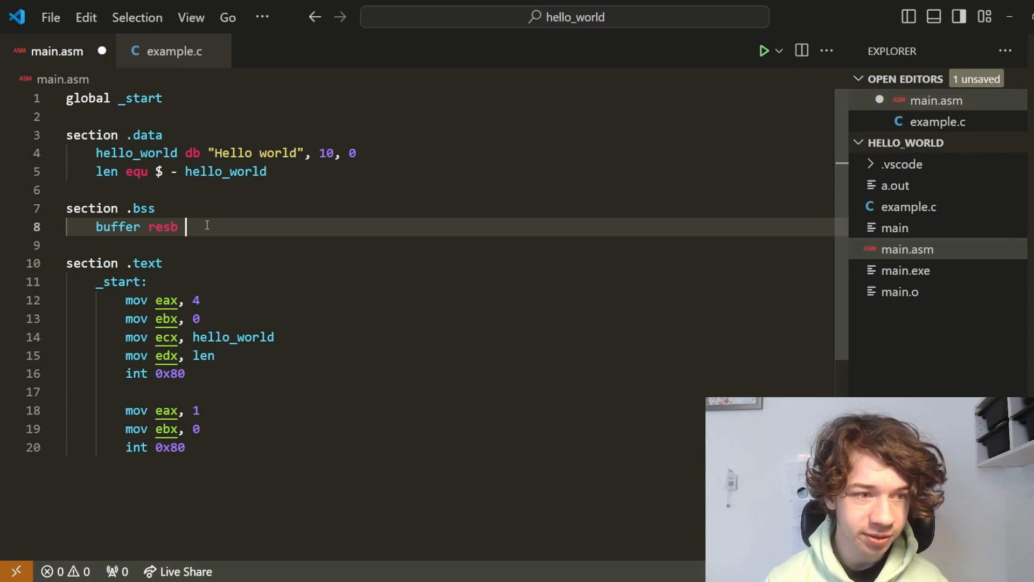
{"action": "type", "text": "10"}
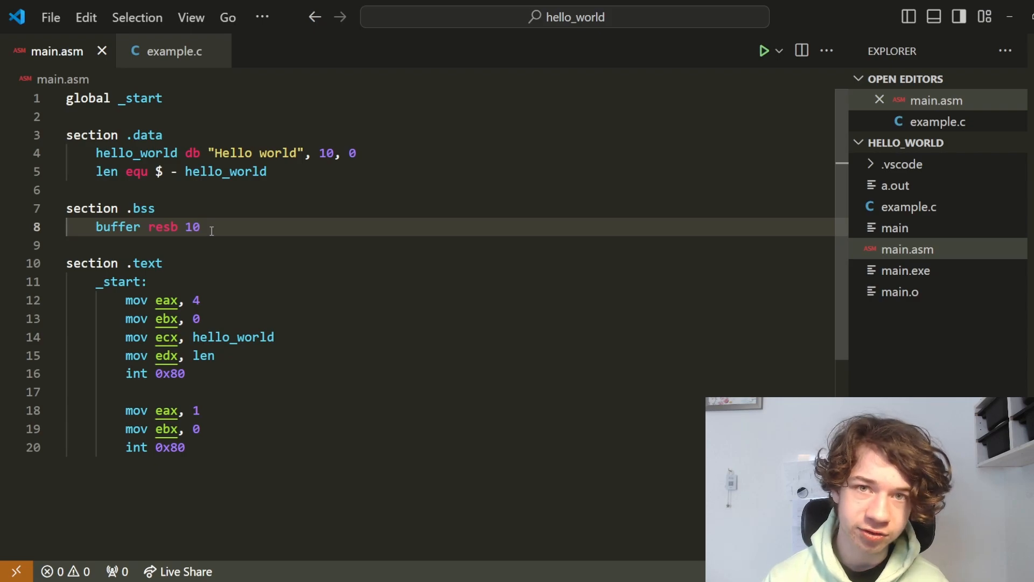
{"action": "double_click", "coordinate": [192, 228]}
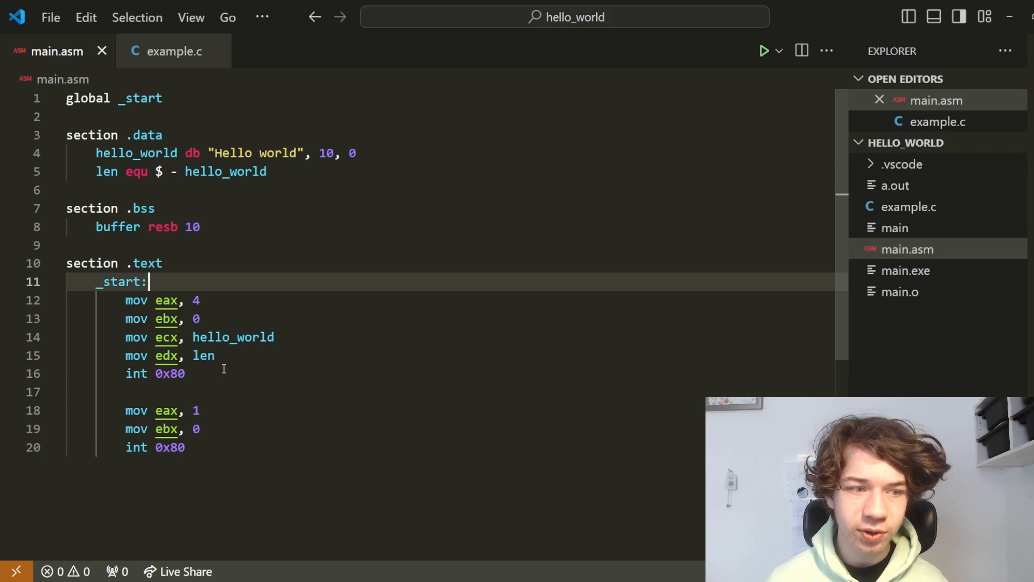
Under _start, set up the read call with 'mov eax, 3' and 'mov ebx, 0'.
{"action": "key", "text": "Enter"}
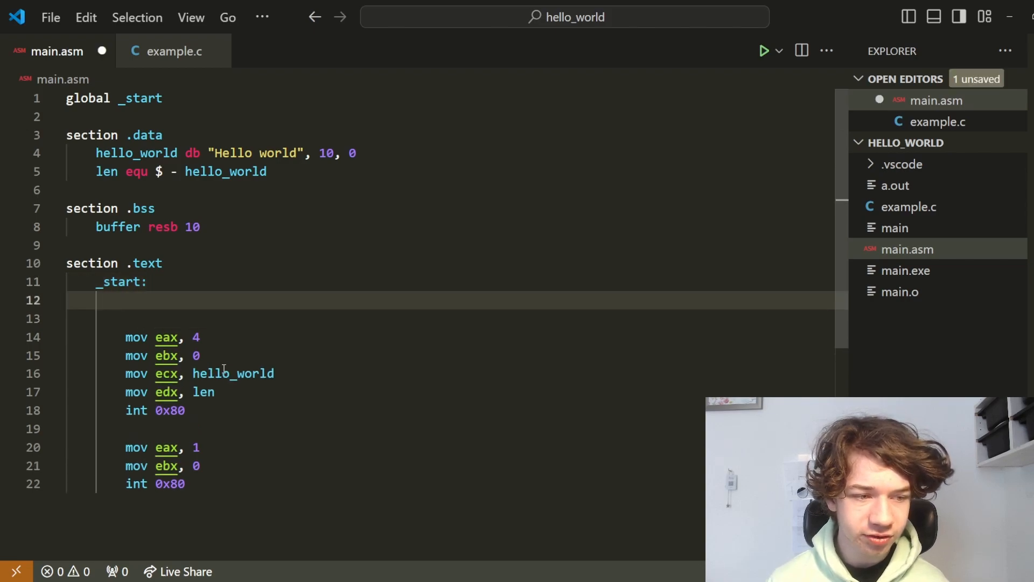
{"action": "type", "text": "mov"}
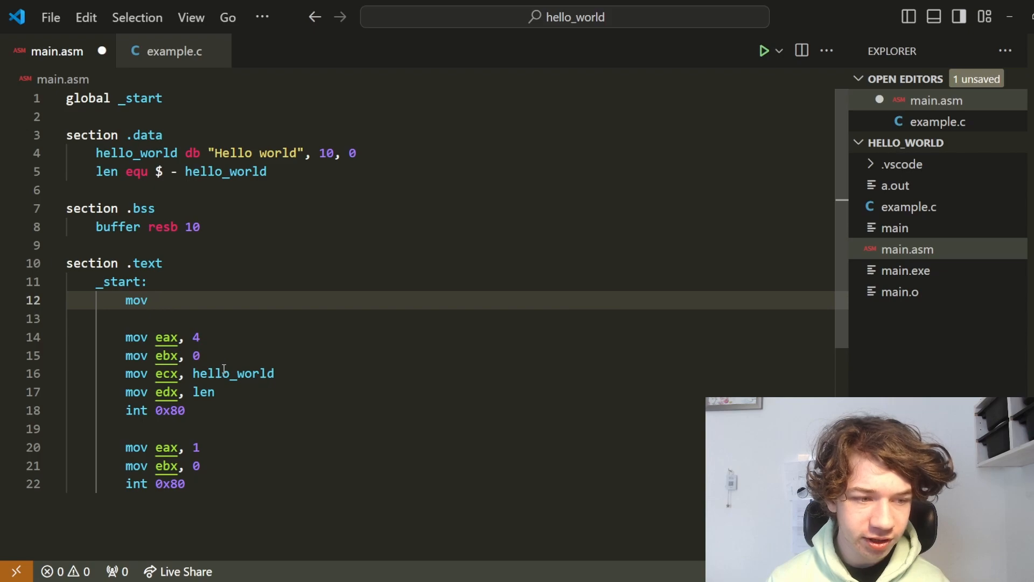
{"action": "type", "text": "eax, 3"}
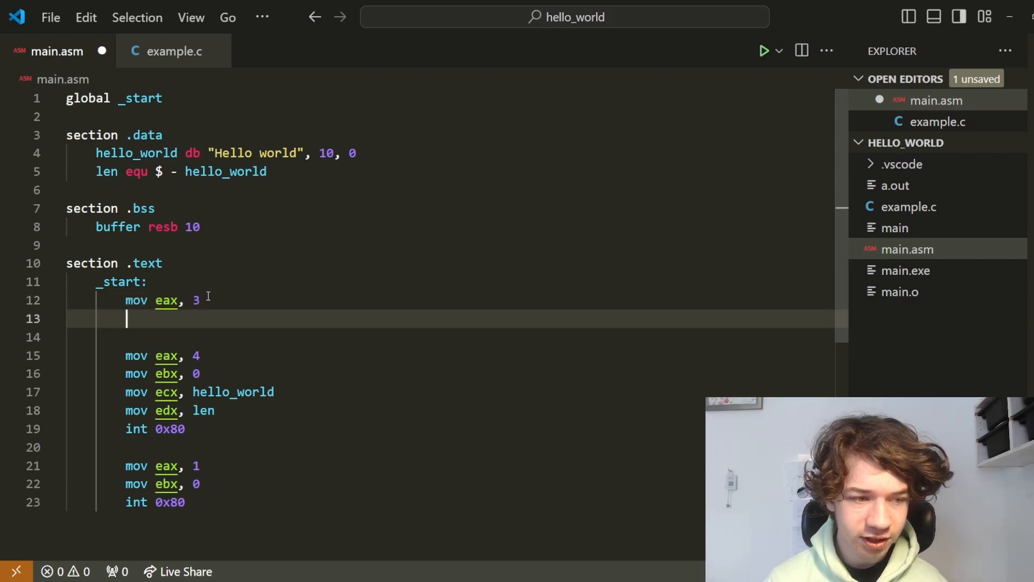
{"action": "type", "text": "mov ebx"}
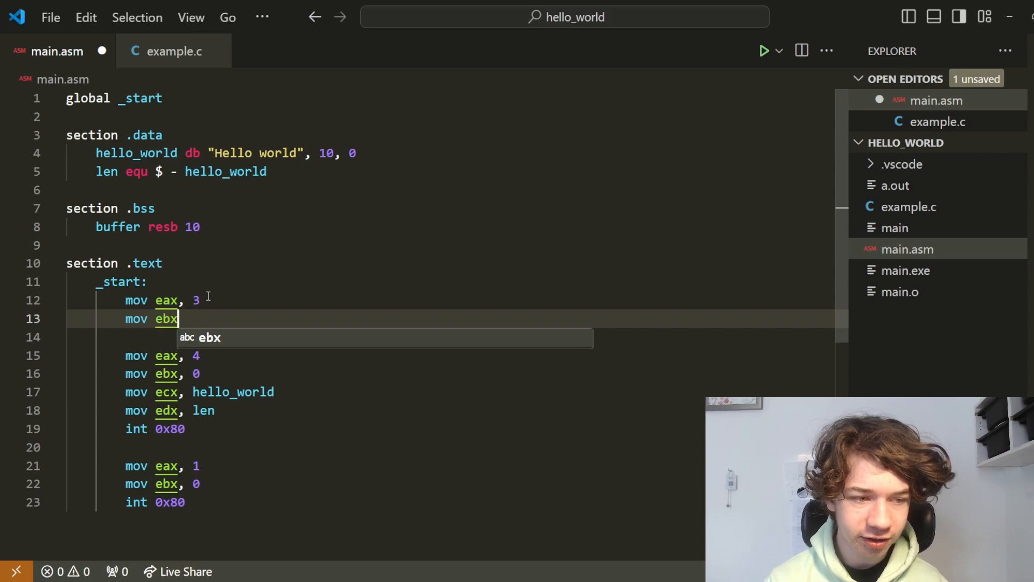
{"action": "type", "text": ", 0"}
{"action": "left_click", "coordinate": [458, 336]}
{"action": "type", "text": "mov e"}
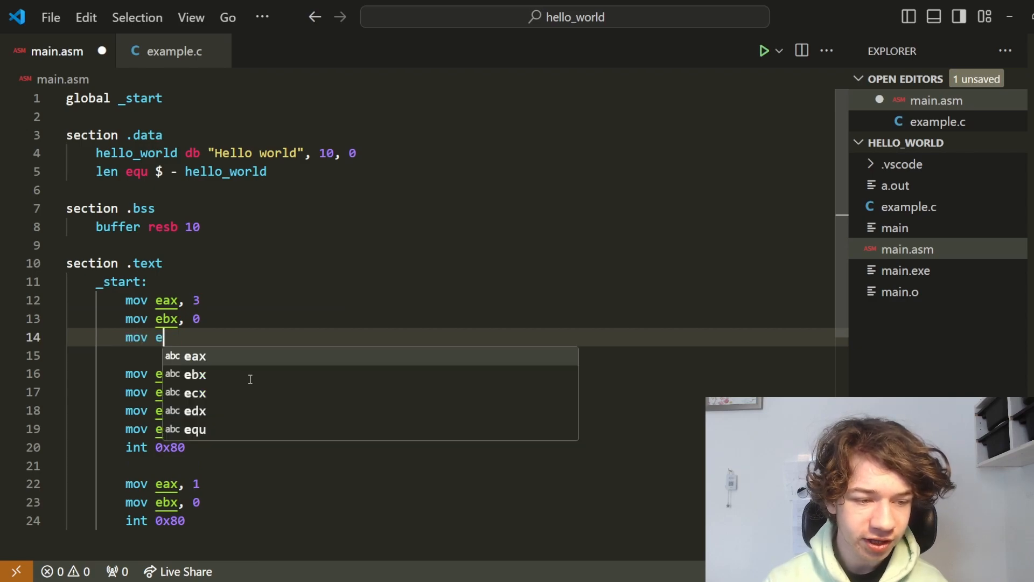
Start the 'lea' line that will load the buffer address into ecx.
{"action": "type", "text": "cx, bu"}
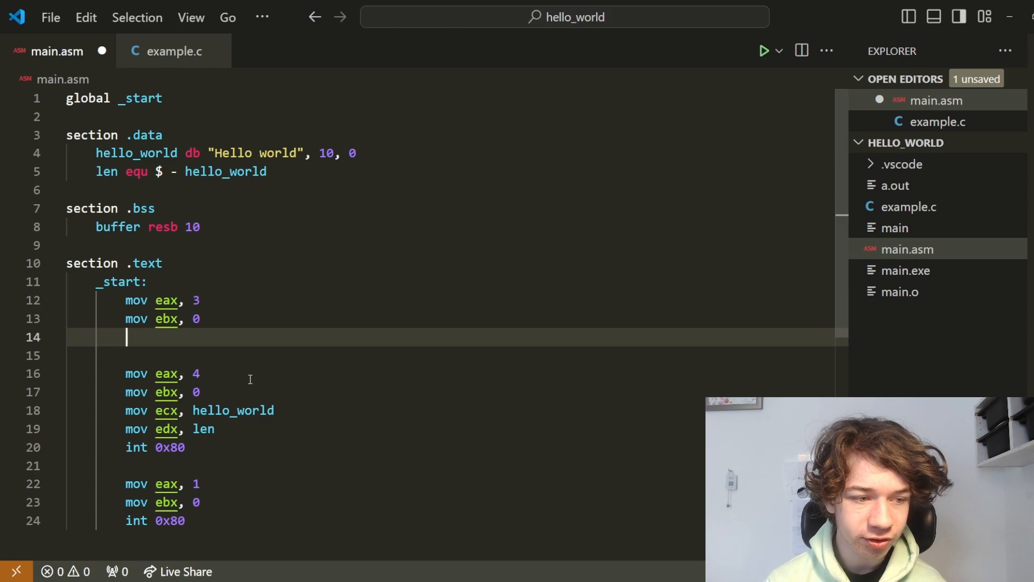
{"action": "type", "text": "le"}
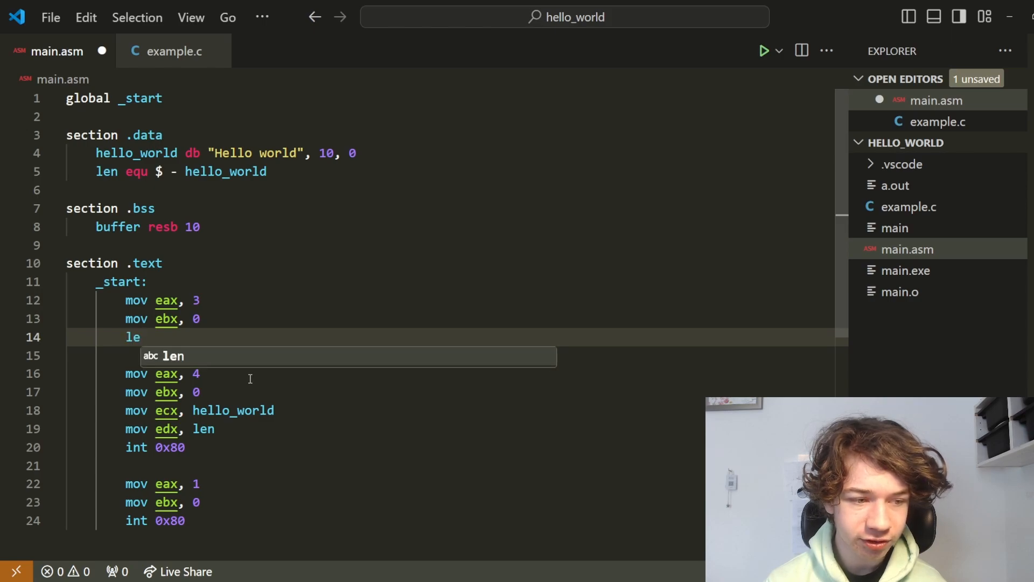
{"action": "type", "text": "a"}
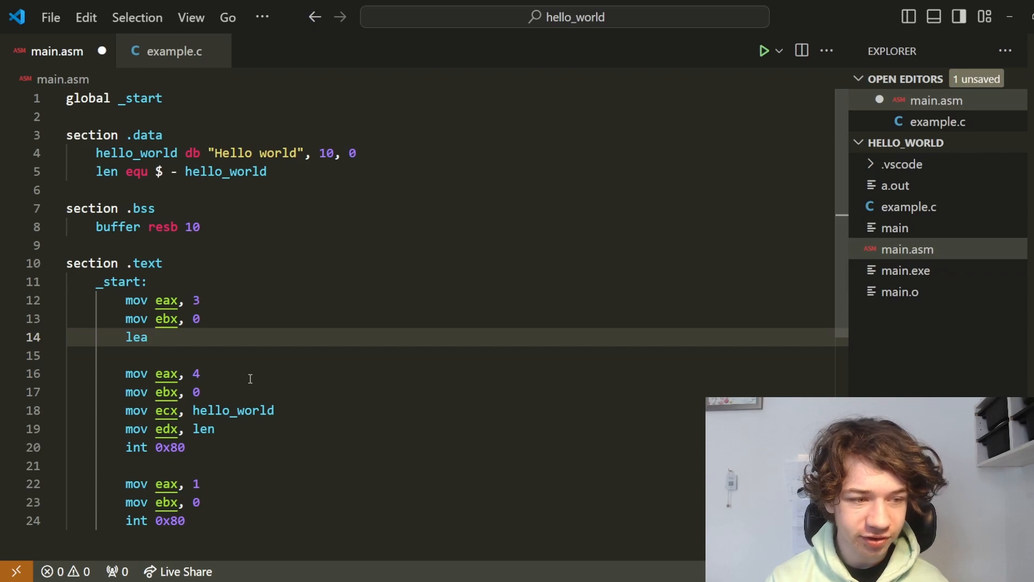
Complete 'lea ecx, [buffer]' to point ecx at the buffer.
{"action": "type", "text": "ecx,"}
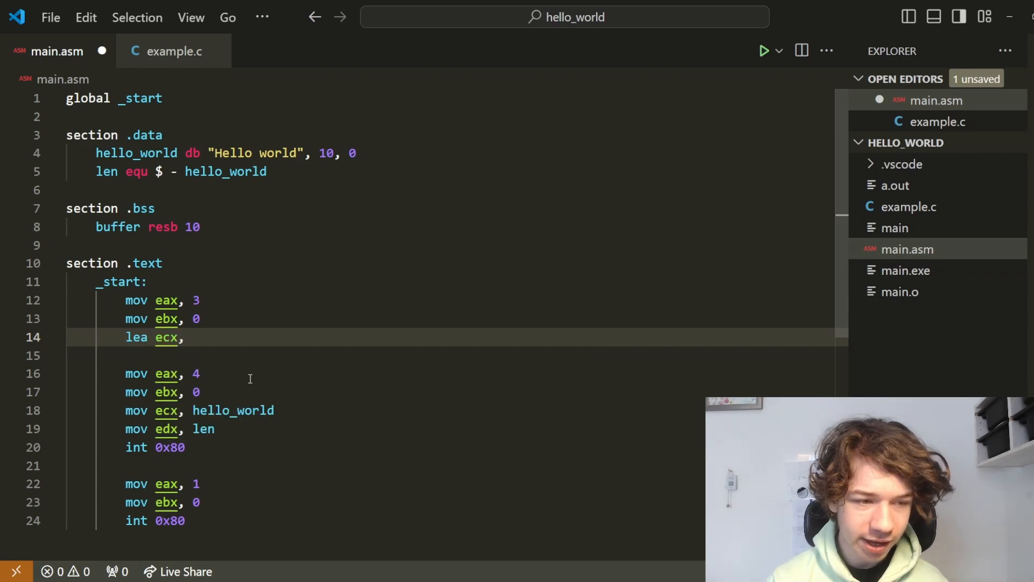
{"action": "type", "text": "[]"}
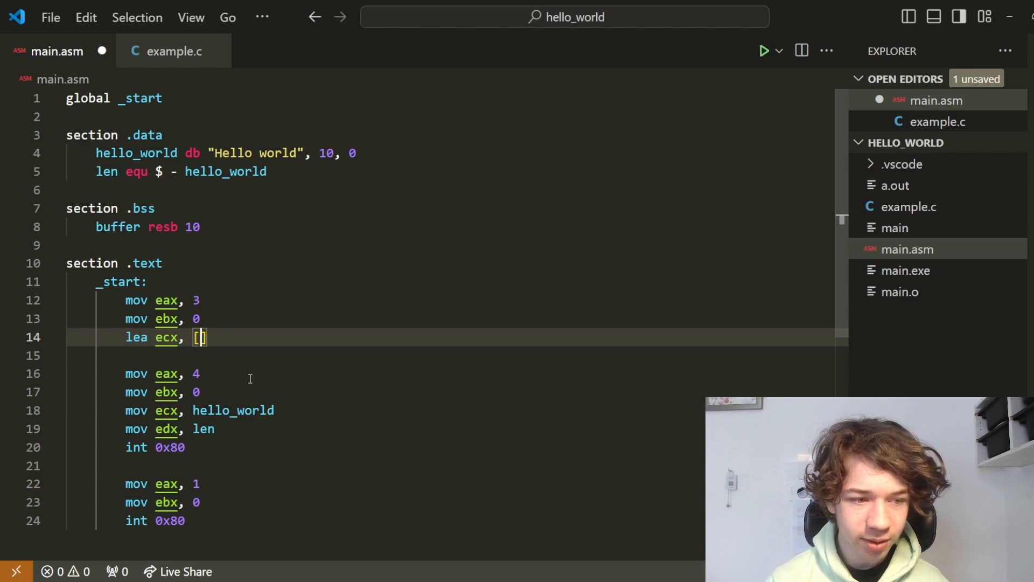
{"action": "type", "text": "buffer"}
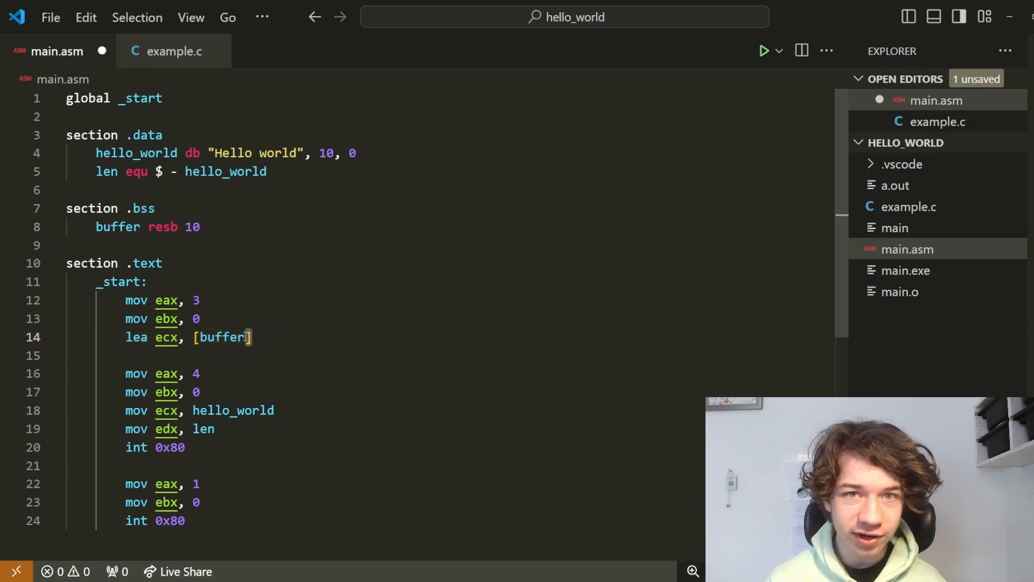
{"action": "double_click", "coordinate": [220, 337]}
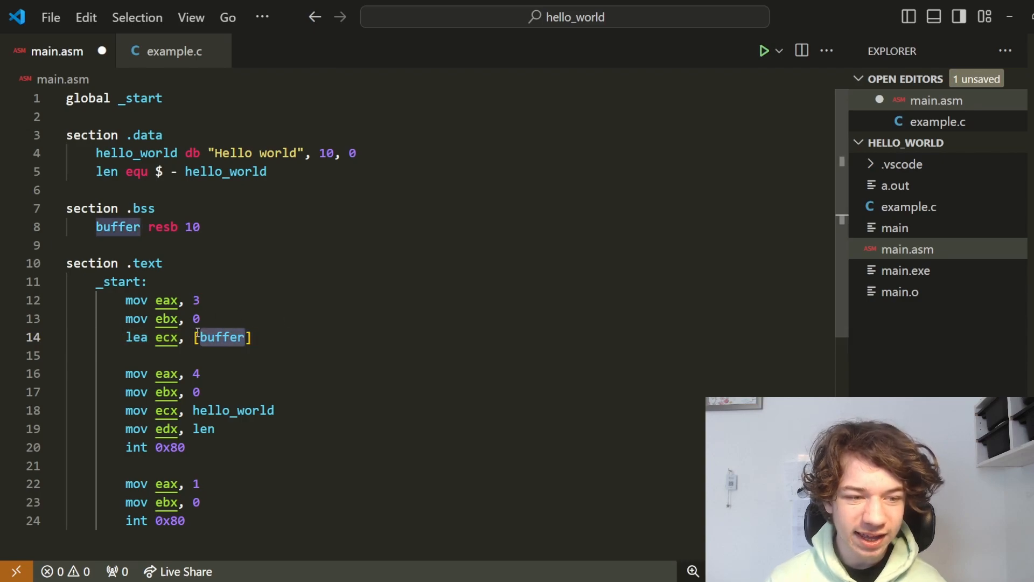
{"action": "left_click", "coordinate": [258, 337]}
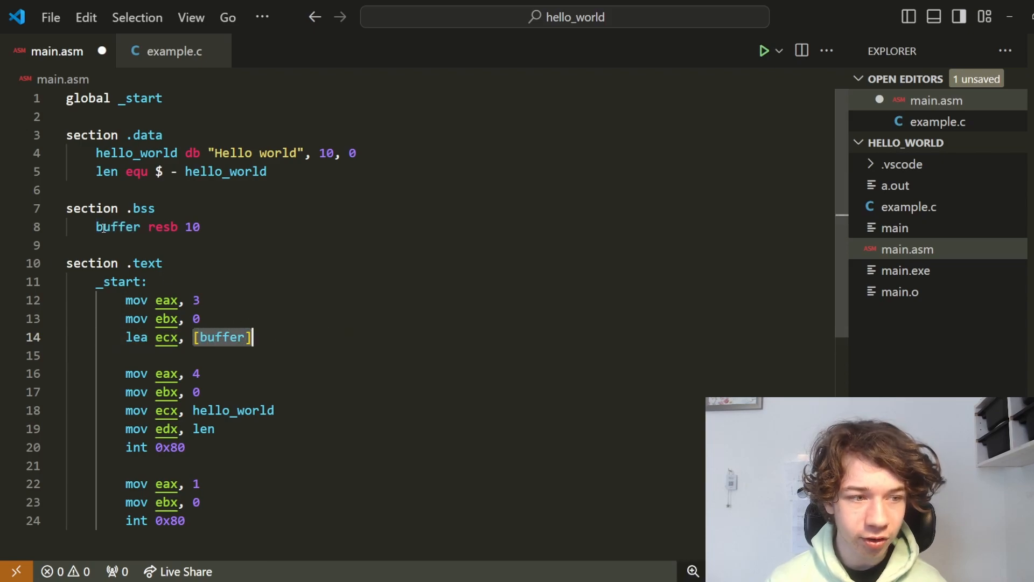
{"action": "left_click", "coordinate": [164, 338]}
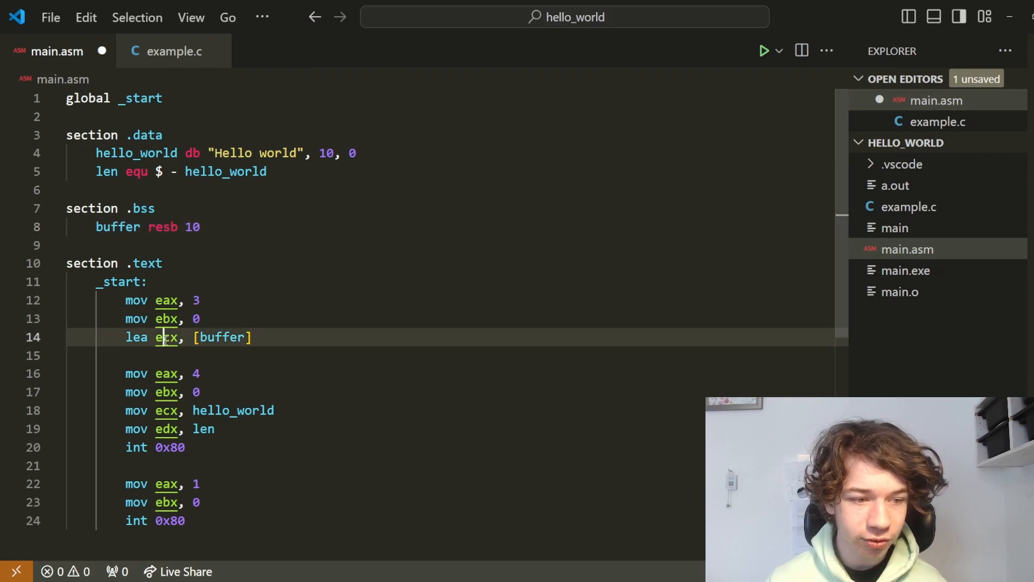
Add 'mov edx, 10' and 'int 0x80' to read 10 bytes and fire the interrupt.
{"action": "key", "text": "Enter"}
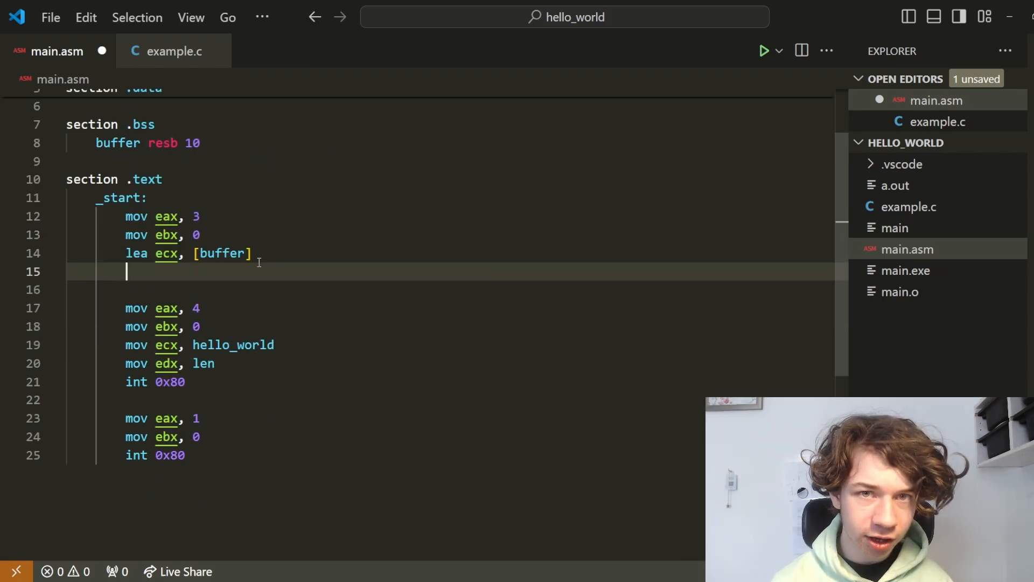
{"action": "type", "text": "mov edx"}
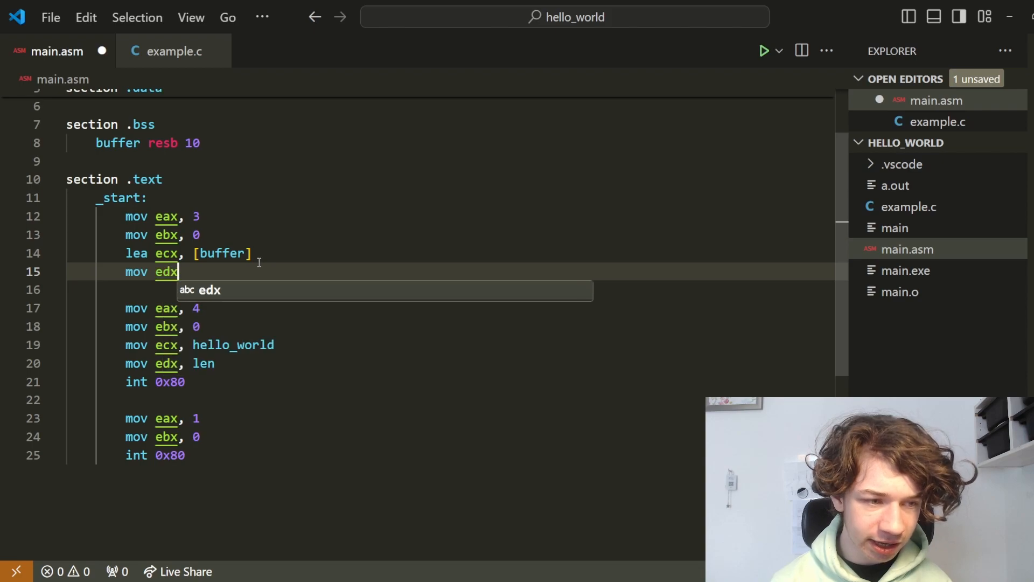
{"action": "type", "text": ", 10"}
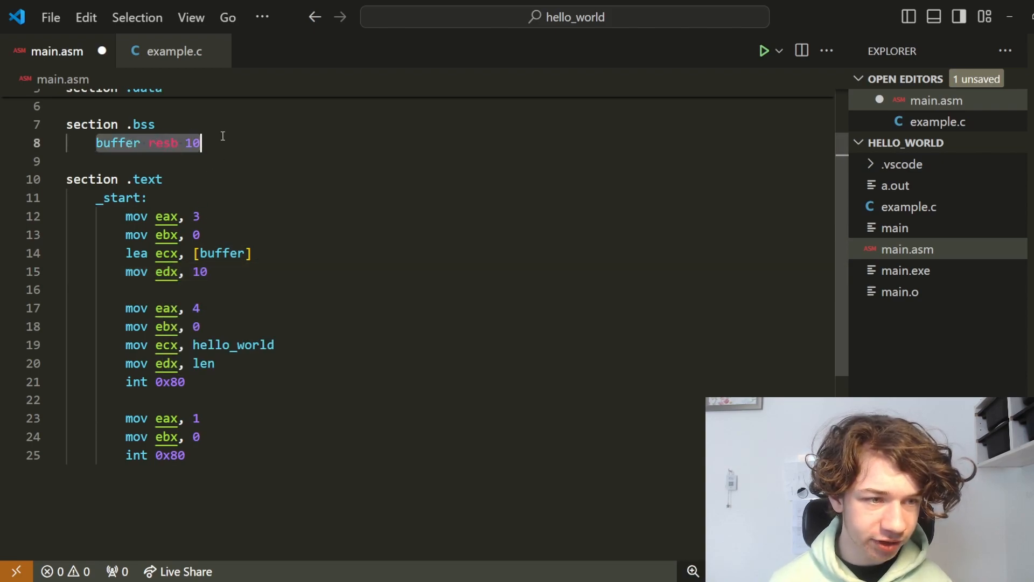
{"action": "left_click", "coordinate": [201, 271]}
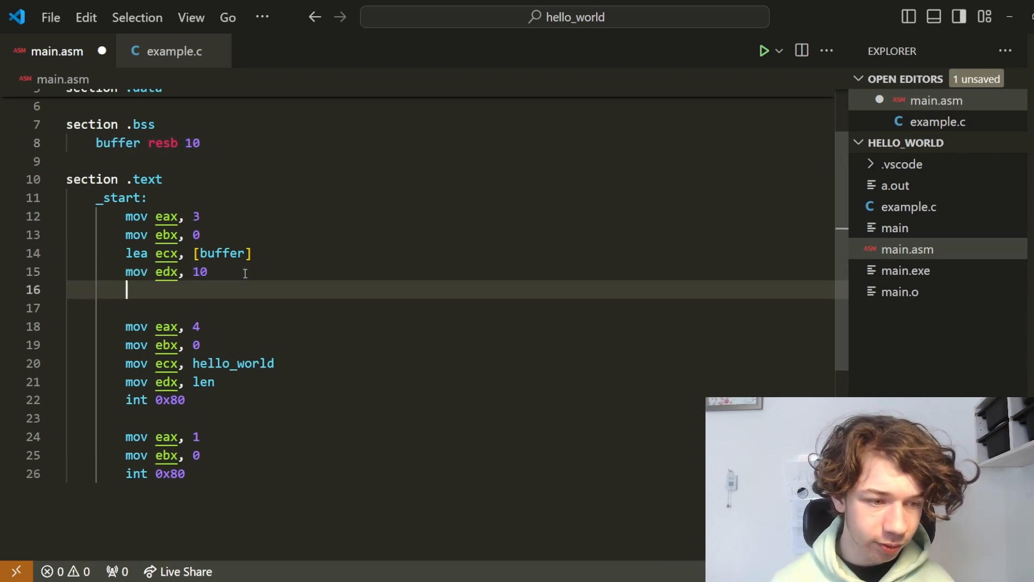
{"action": "type", "text": "int"}
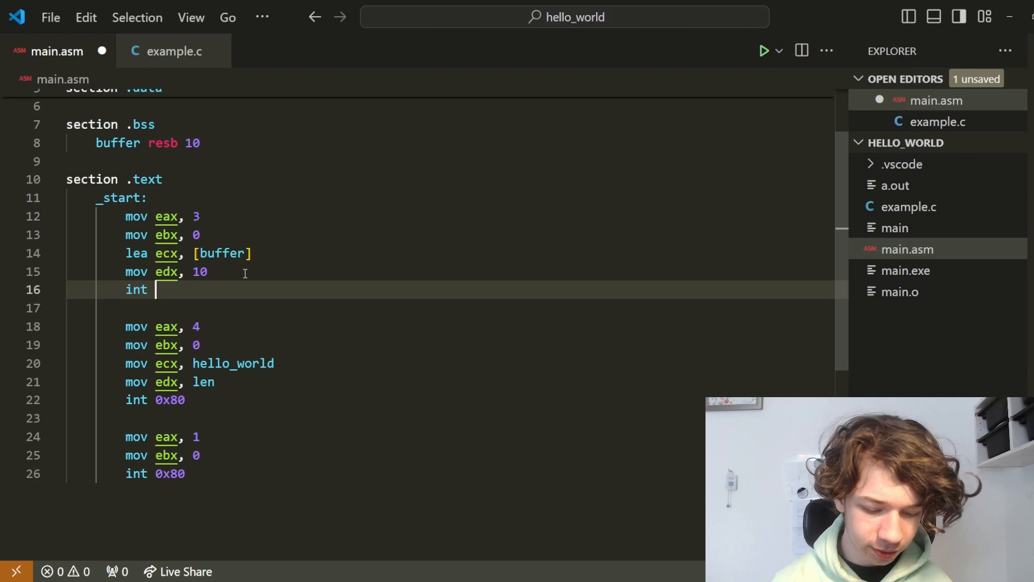
{"action": "type", "text": "0x80"}
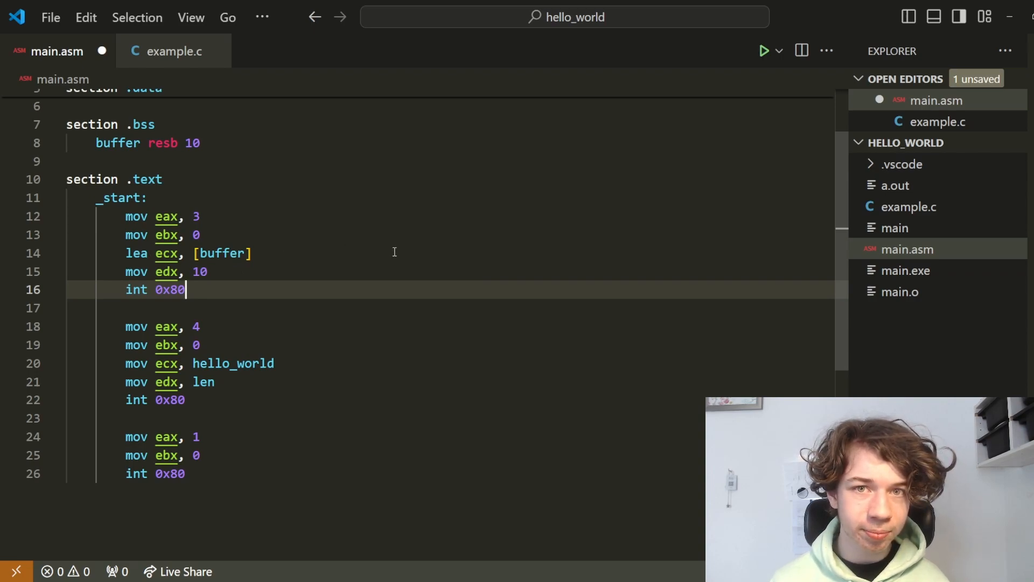
{"action": "mouse_move", "coordinate": [408, 240]}
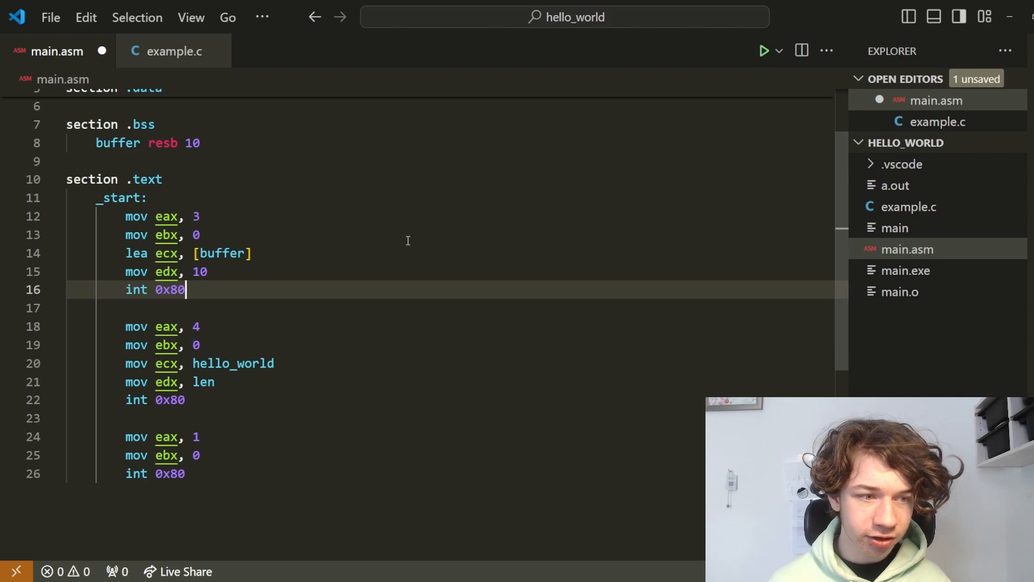
{"action": "mouse_move", "coordinate": [342, 267]}
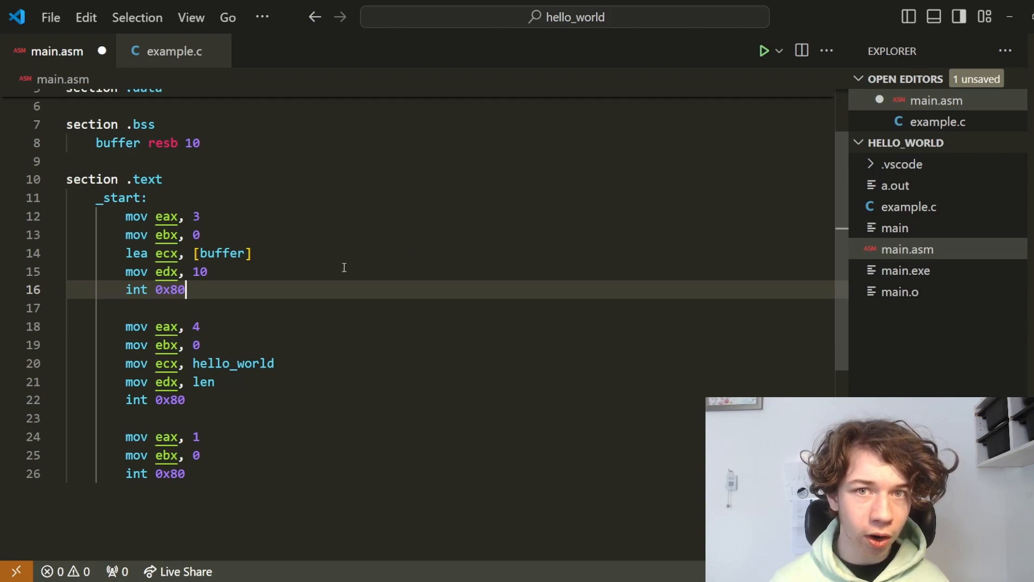
Save main.asm and replace hello_world in the write call with buffer.
{"action": "key", "text": "ctrl+s"}
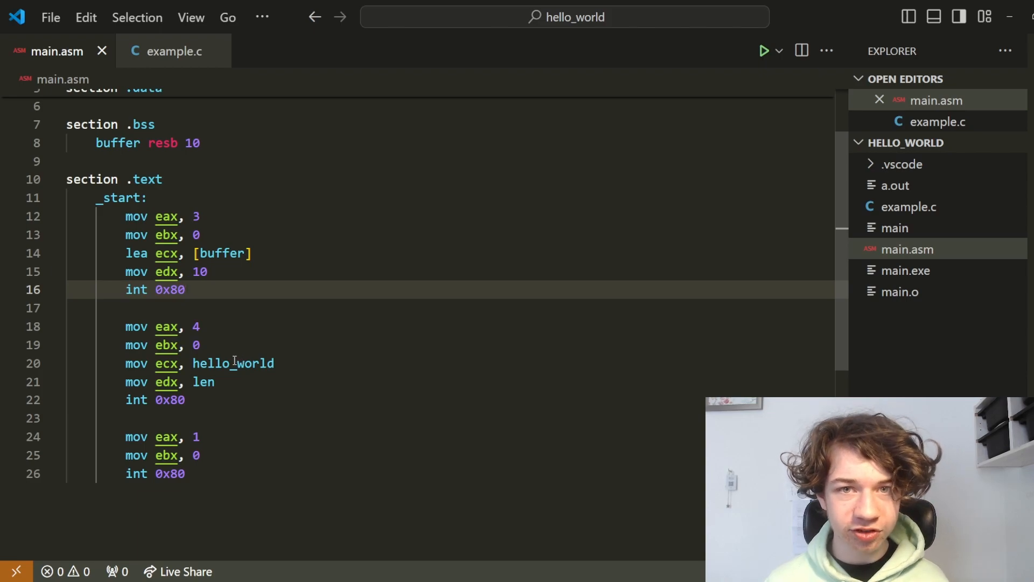
{"action": "double_click", "coordinate": [233, 363]}
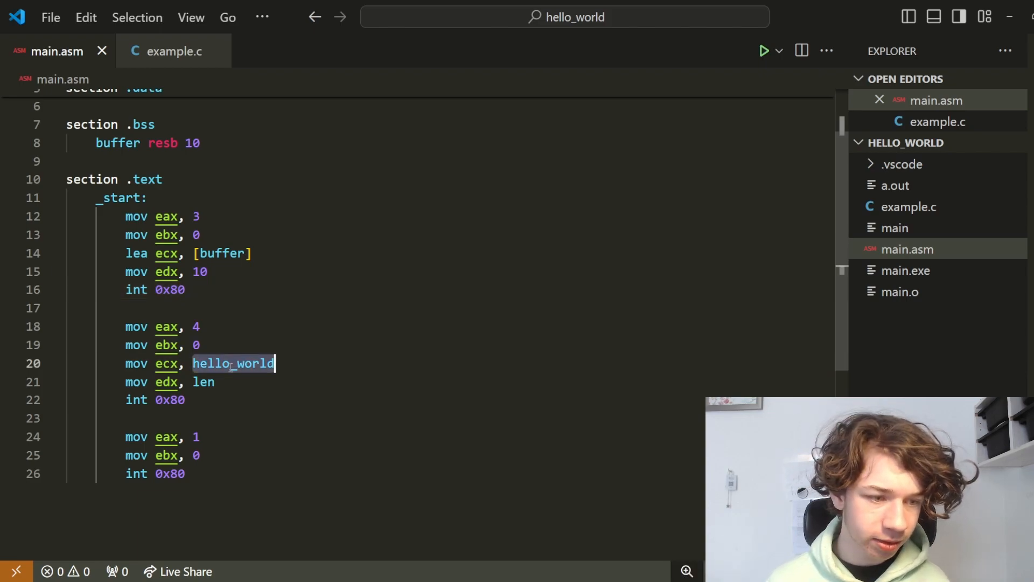
{"action": "type", "text": "bu"}
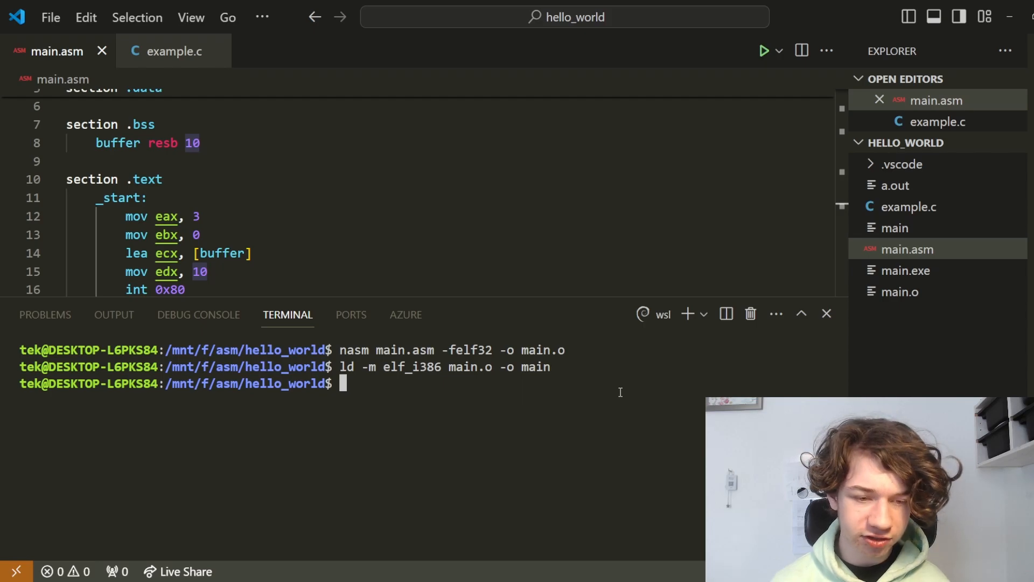
Run ./main in the WSL terminal and send it some typed text to echo back.
{"action": "type", "text": "./main"}
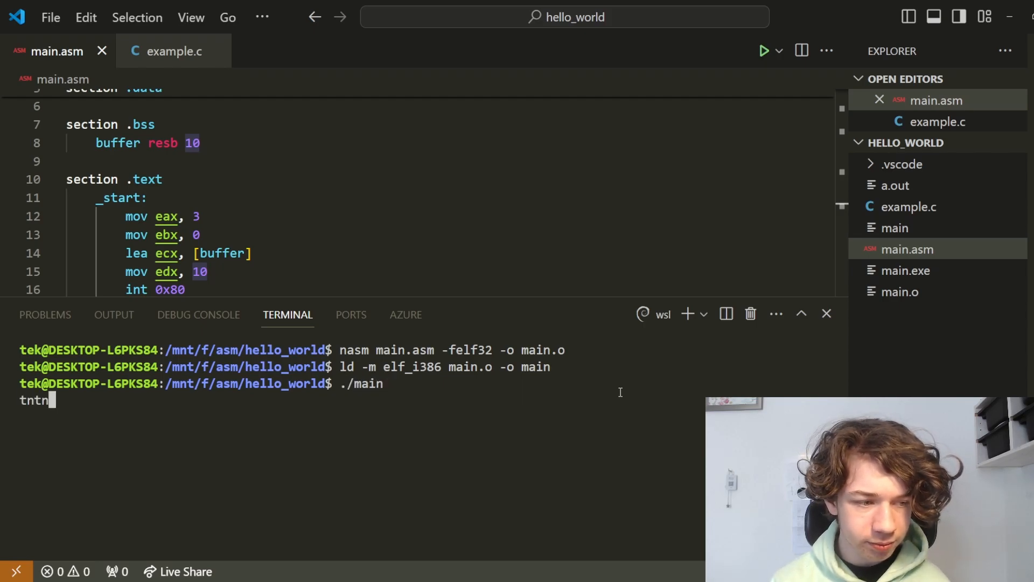
{"action": "type", "text": "tnt"}
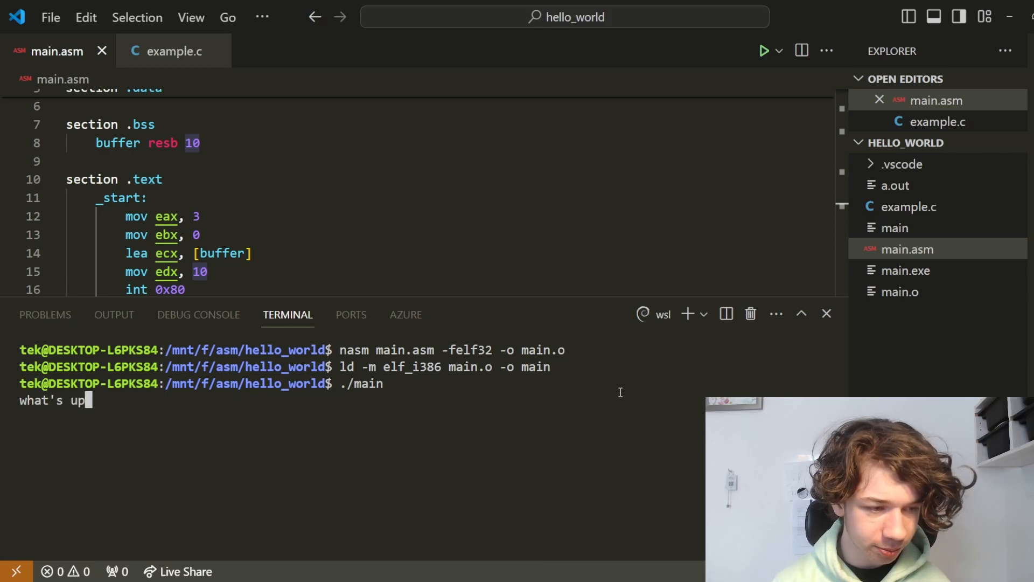
{"action": "key", "text": "Return"}
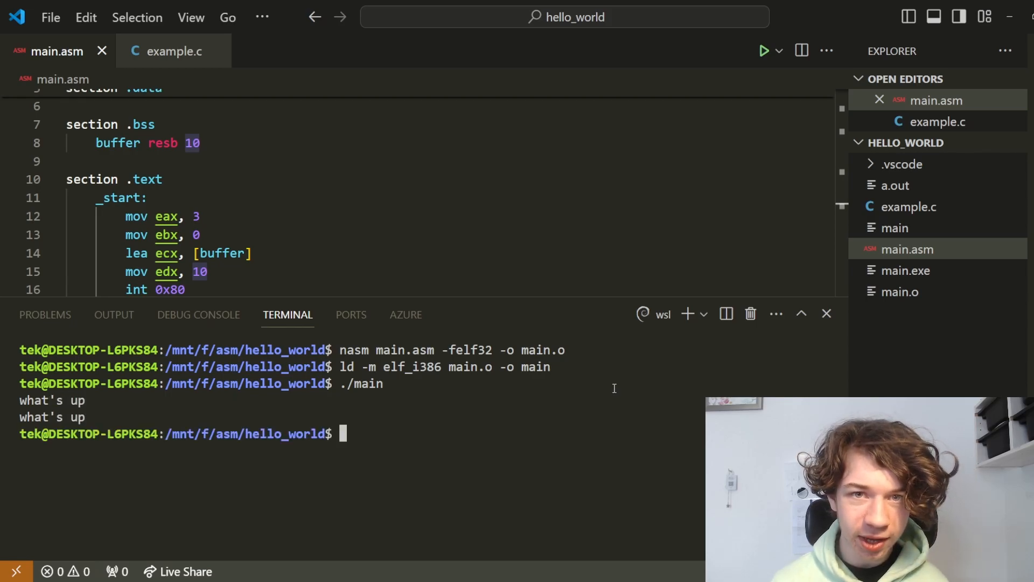
Run ./main again with a long string of a's, letting the overflow spill into the shell.
{"action": "type", "text": "./main"}
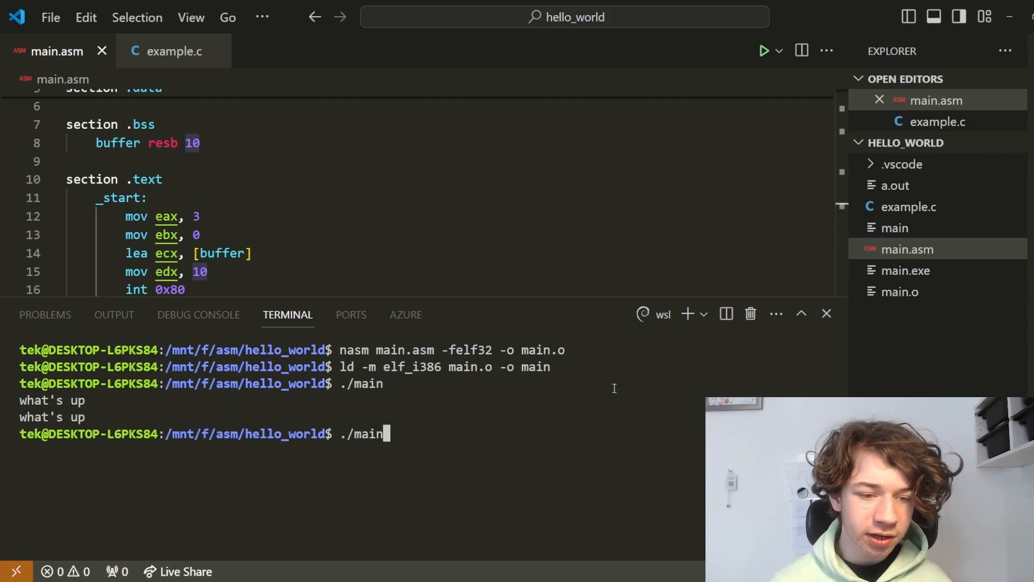
{"action": "key", "text": "Return"}
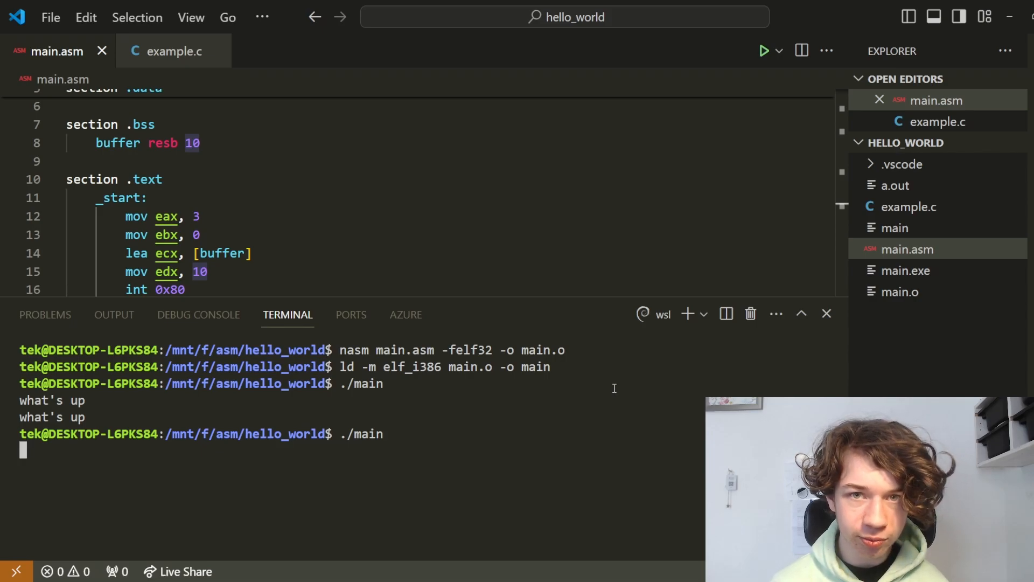
{"action": "type", "text": "aa"}
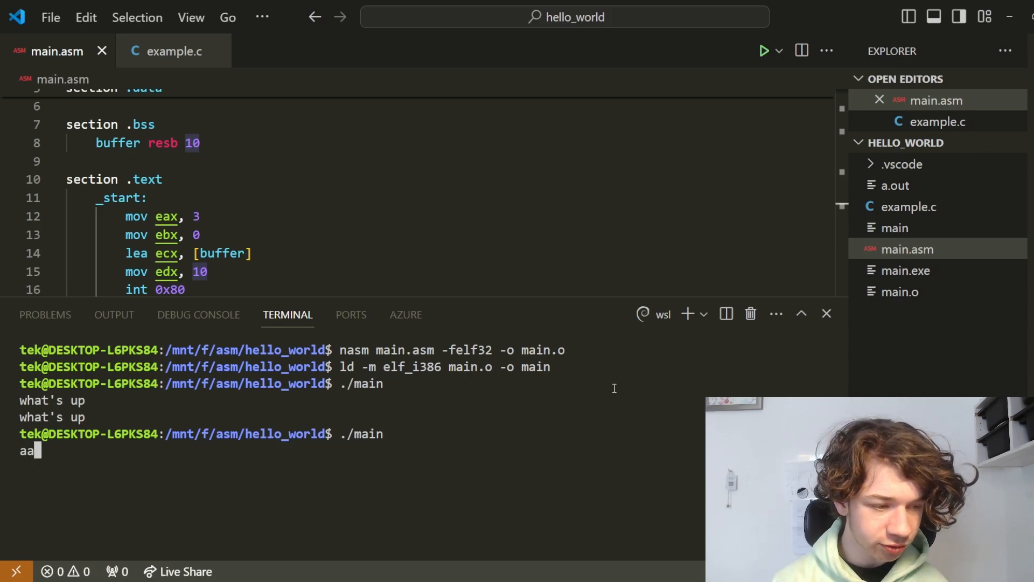
{"action": "type", "text": "aaaaaaaaa"}
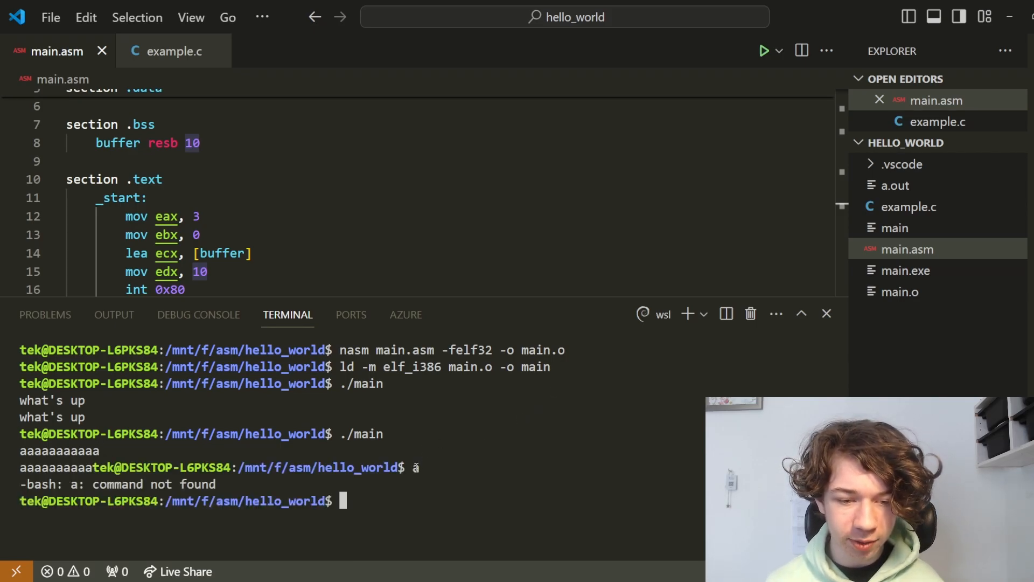
{"action": "key", "text": "Return"}
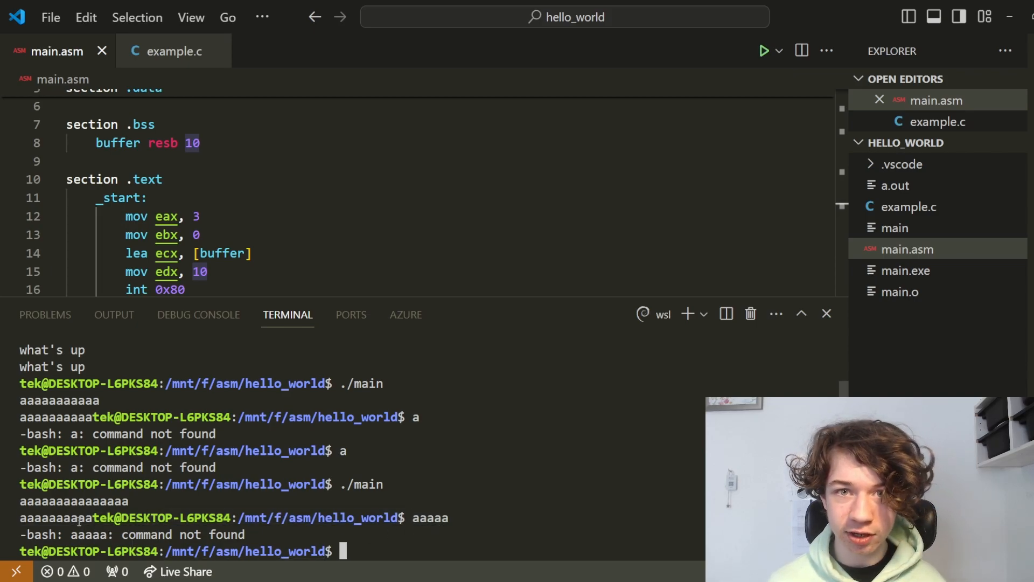
{"action": "mouse_move", "coordinate": [317, 518]}
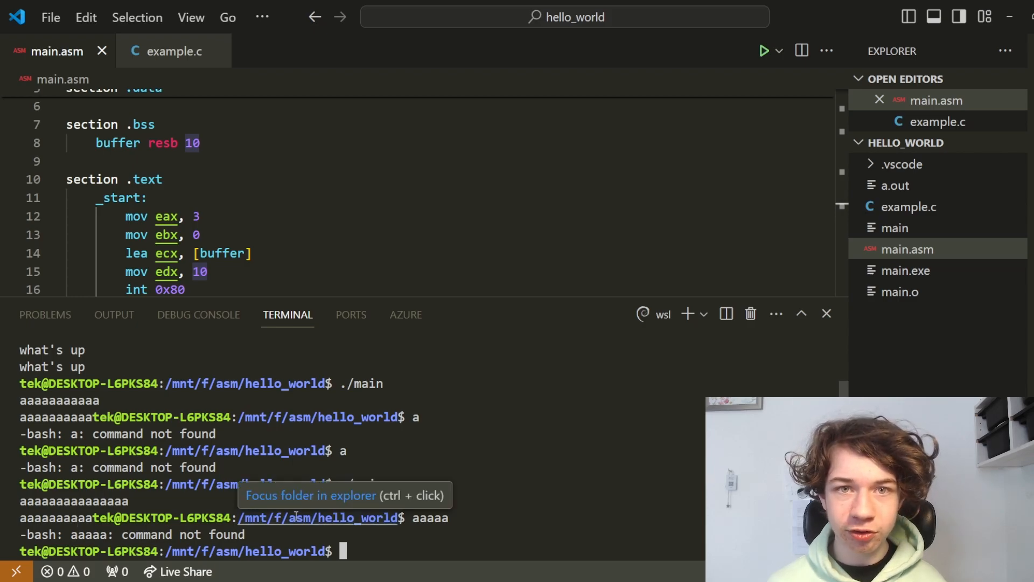